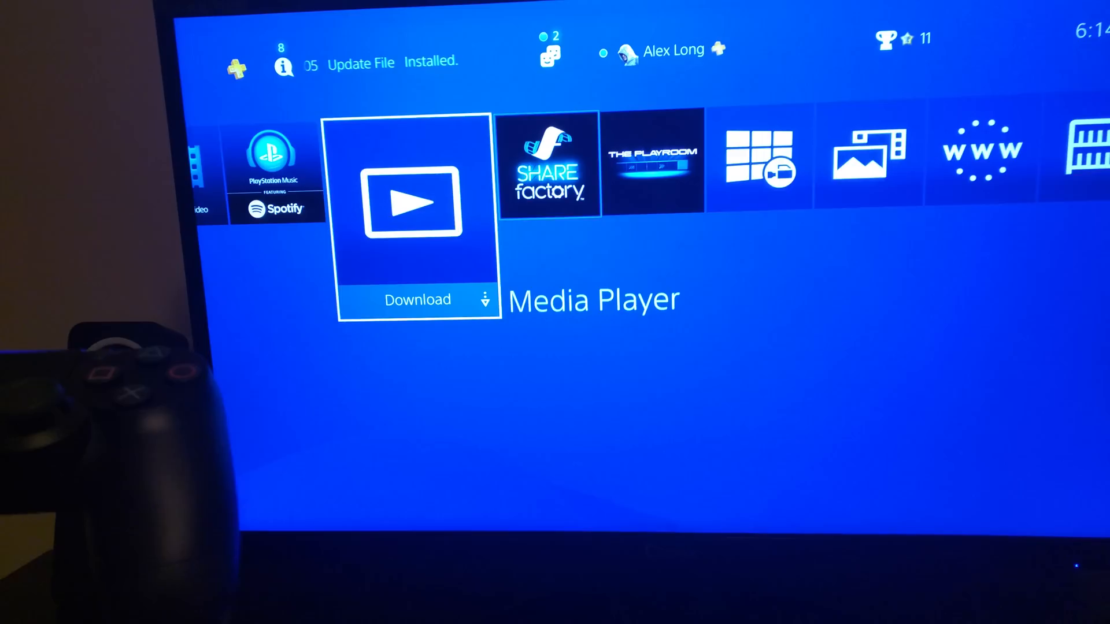
- Move from the games row into the function area and highlight Settings
scroll(left, 3)
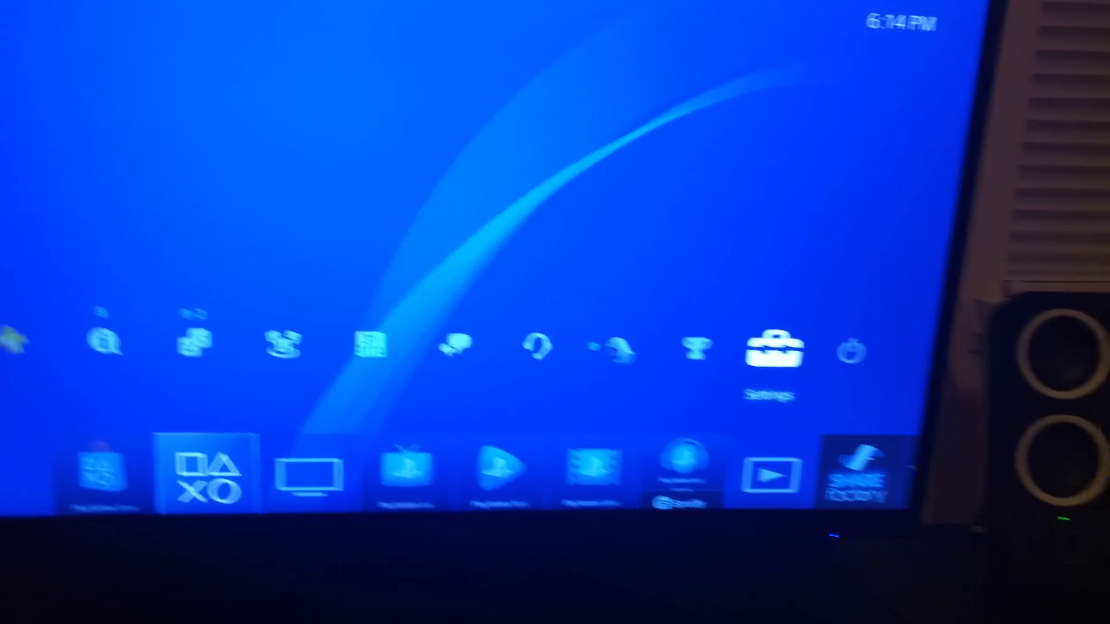
- Enter Settings, view Video Playback Settings, and return to the main Settings list
click(771, 347)
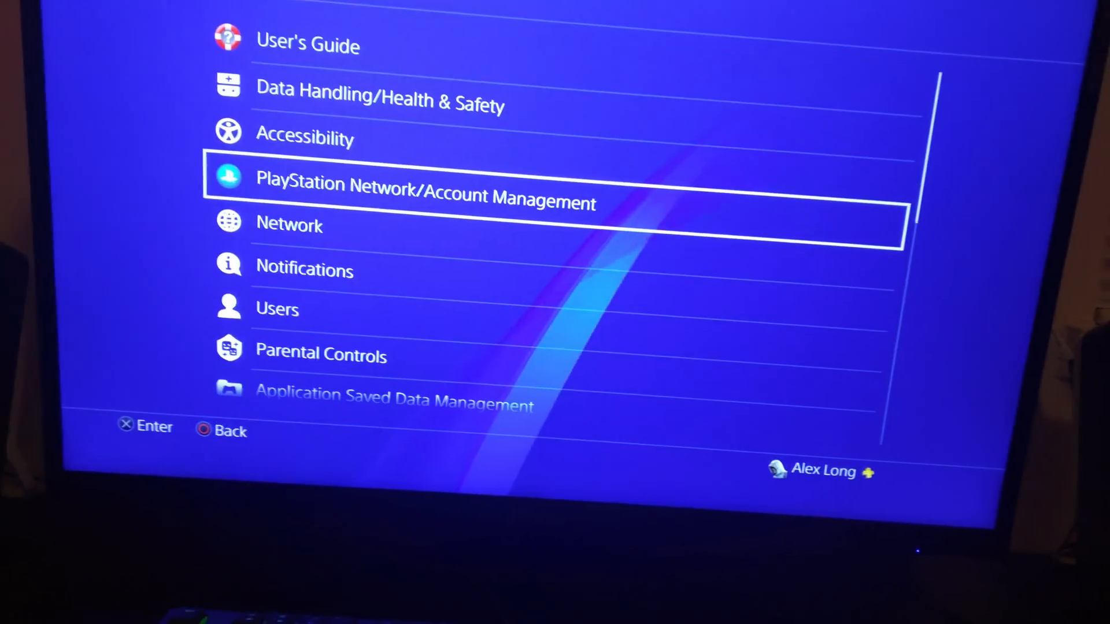
scroll(down, 3)
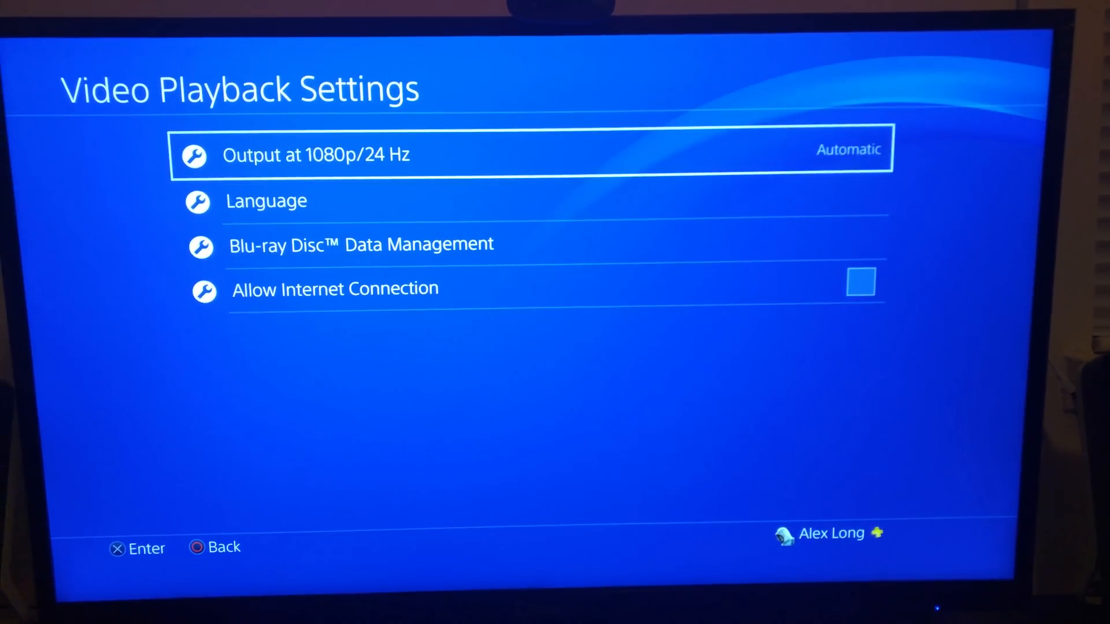
click(317, 154)
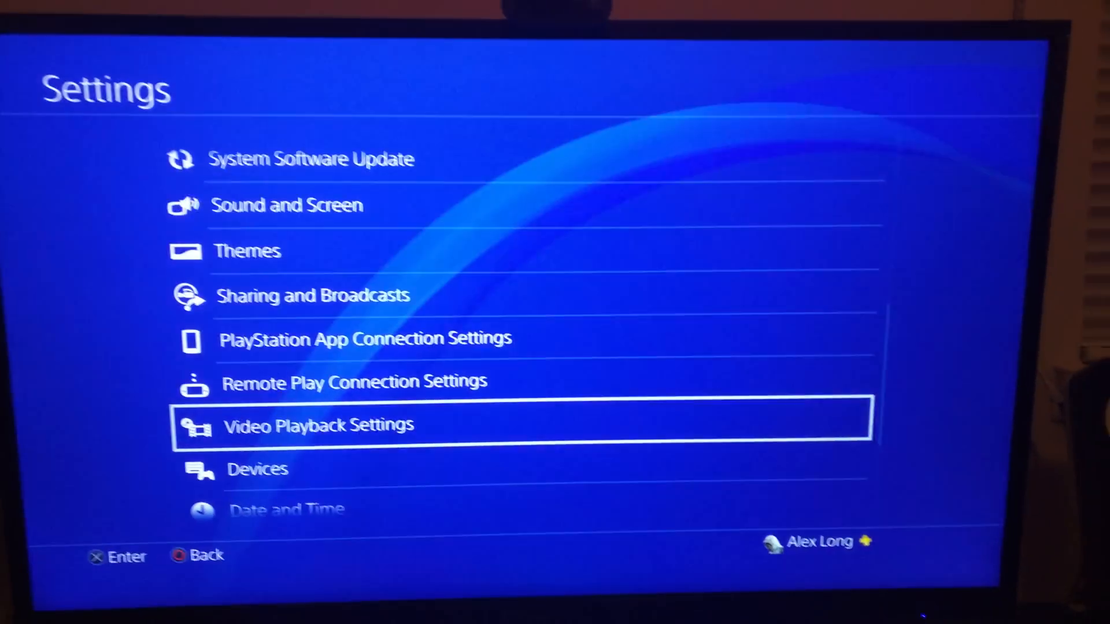
scroll(down, 3)
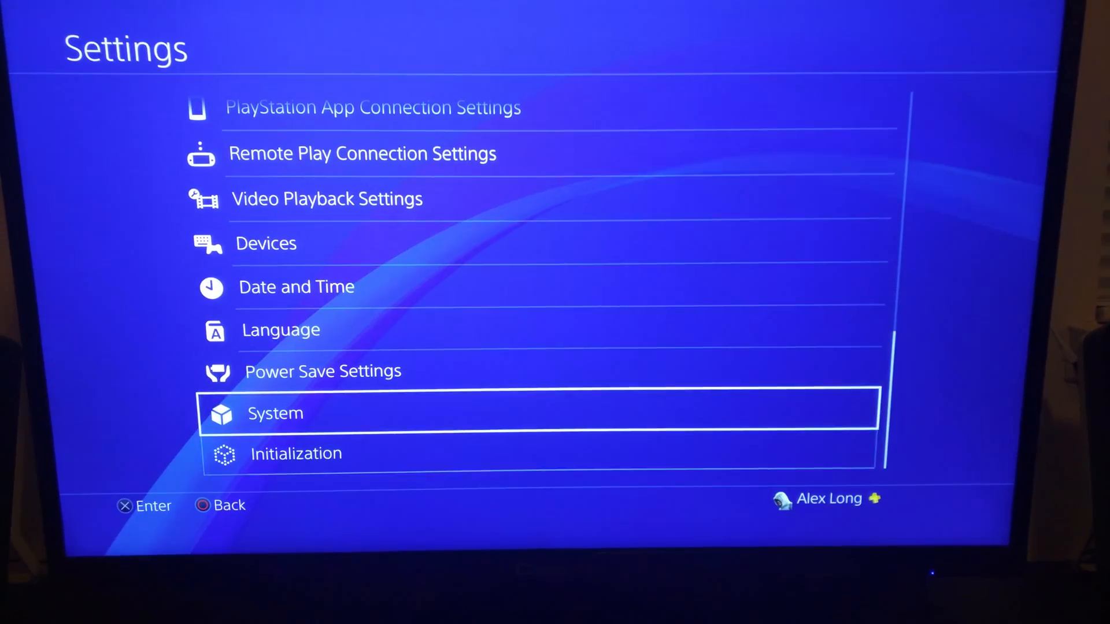
scroll(up, 3)
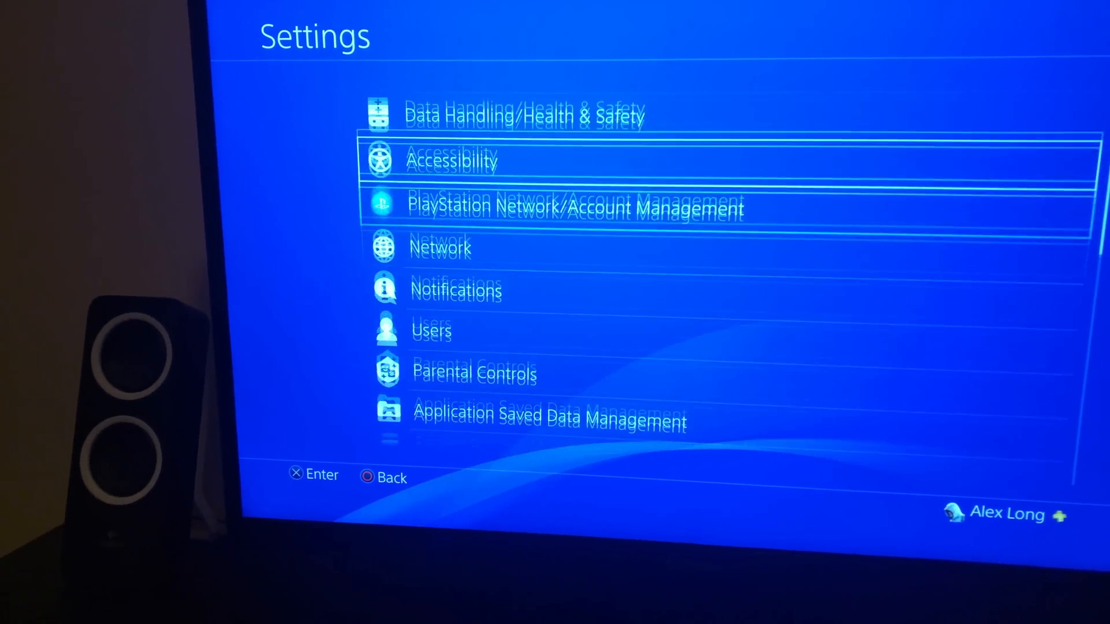
scroll(up, 3)
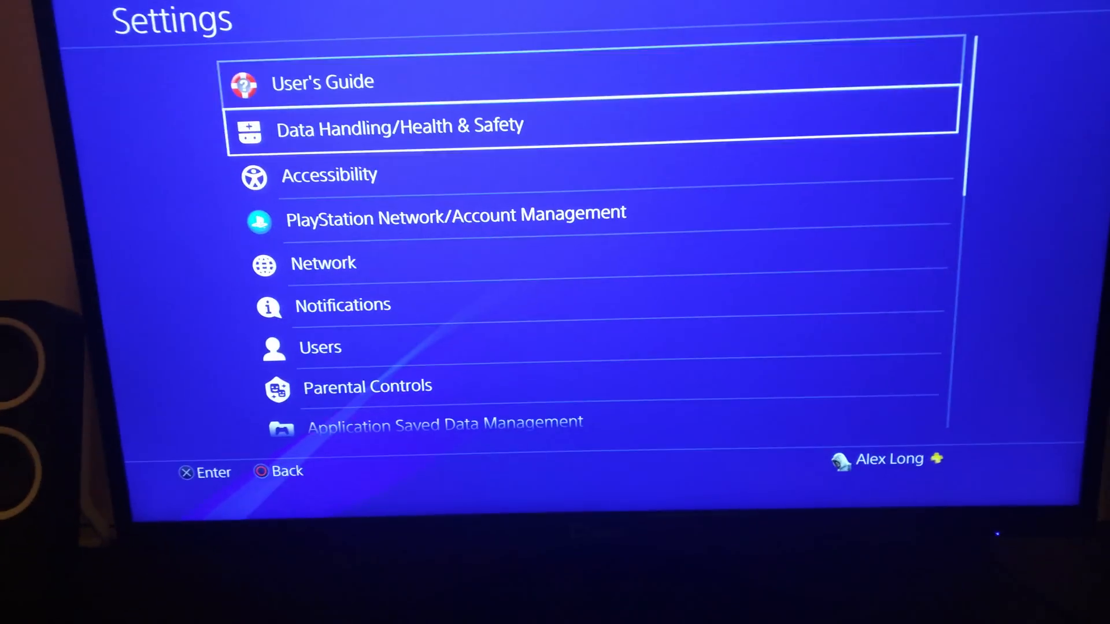
scroll(down, 3)
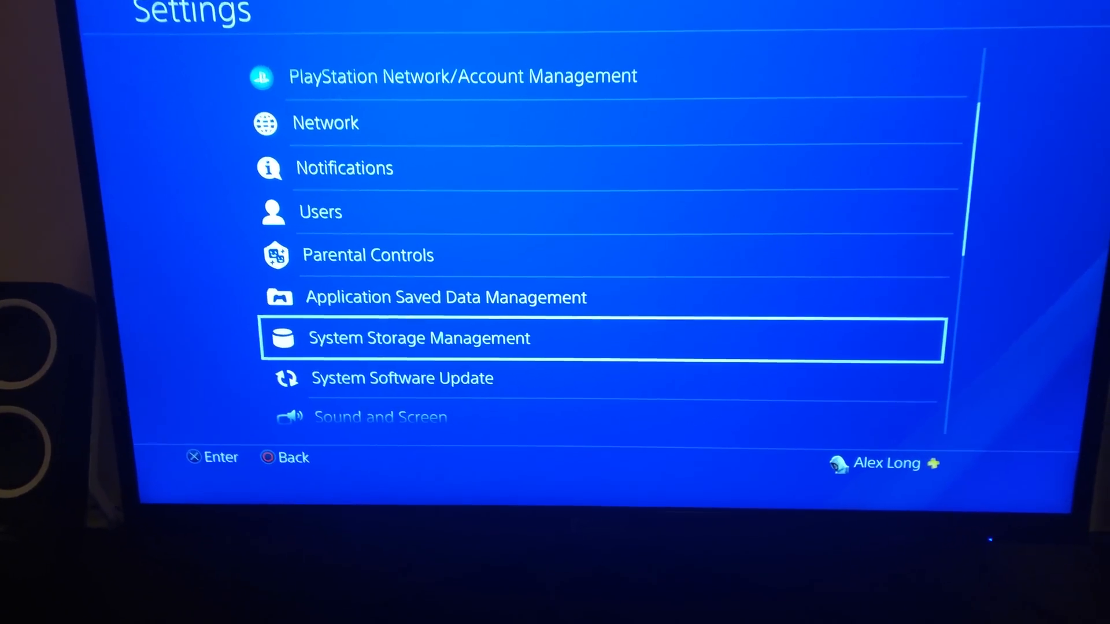
scroll(down, 3)
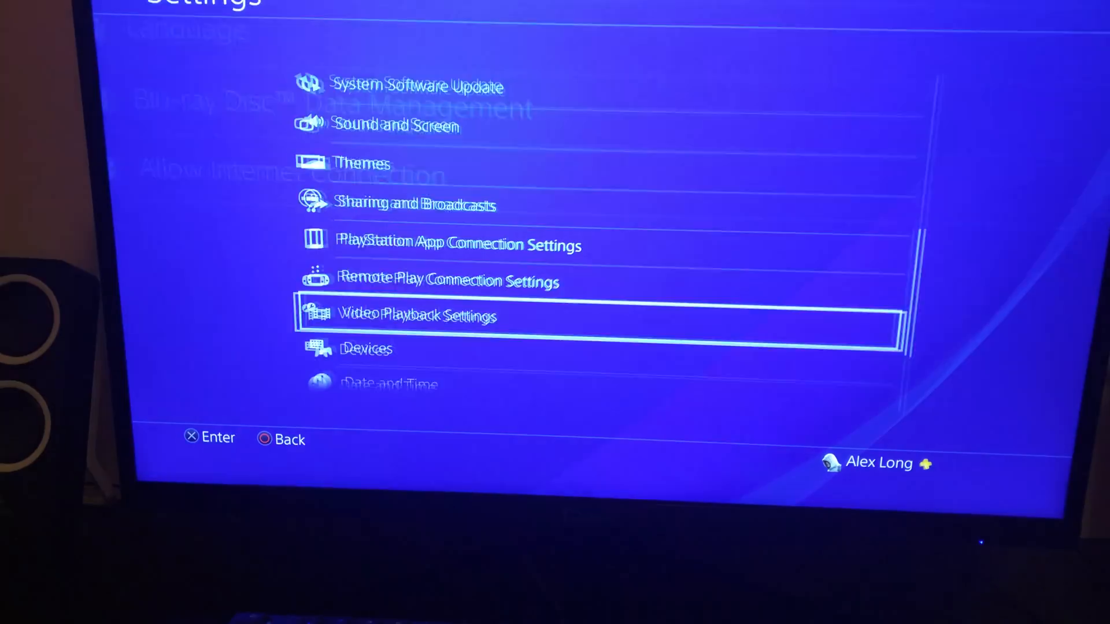
- Set Resolution under Sound and Screen > Video Output Settings to 2160p - RGB
key(up)
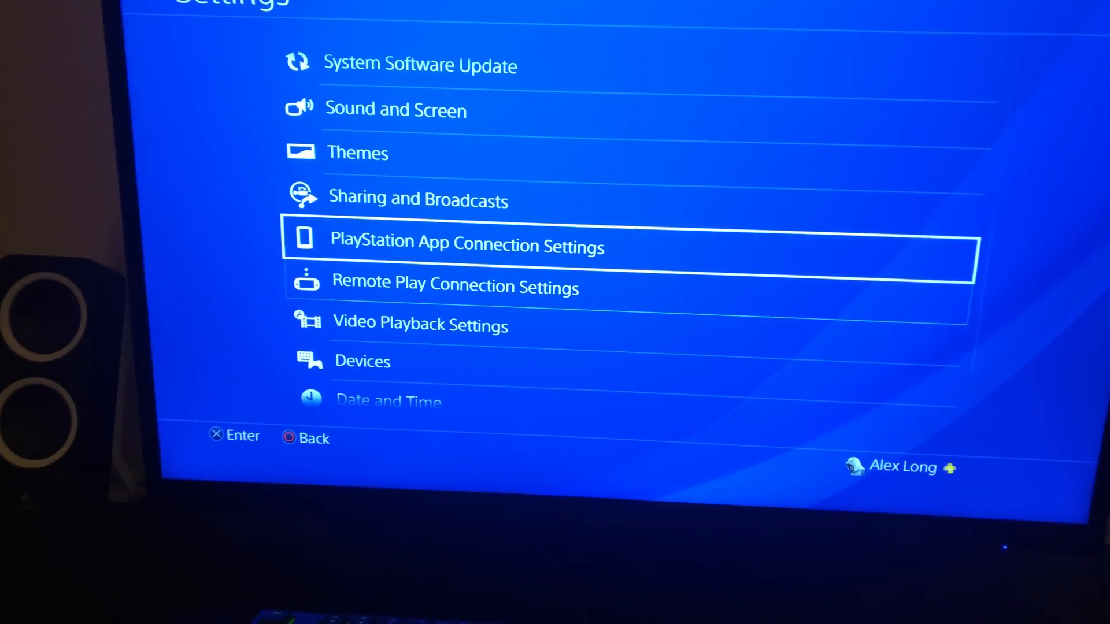
key(up)
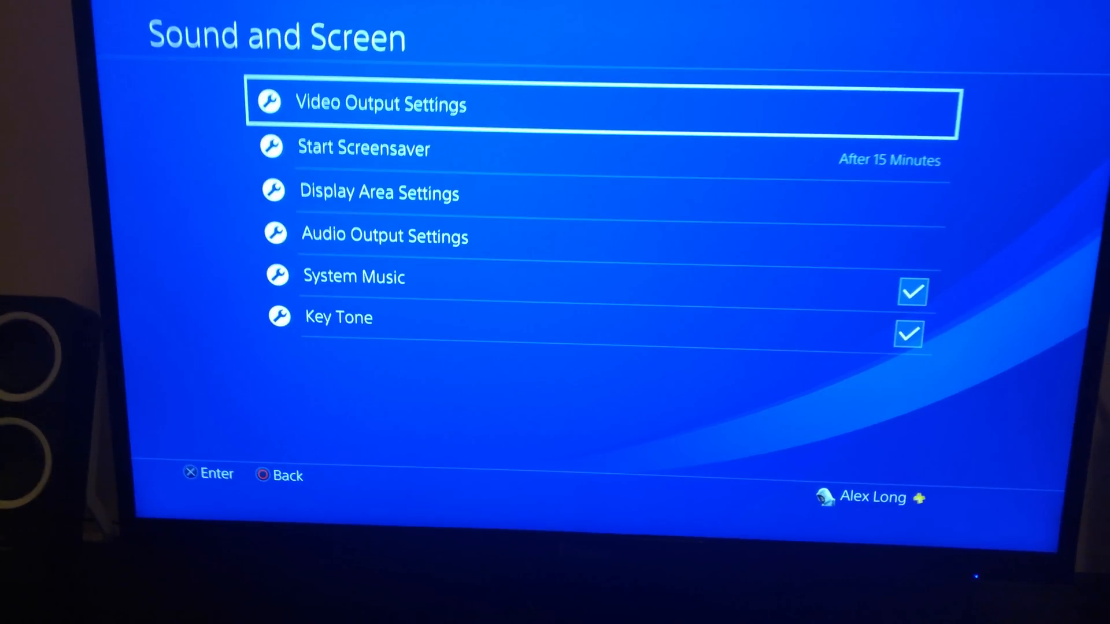
click(380, 104)
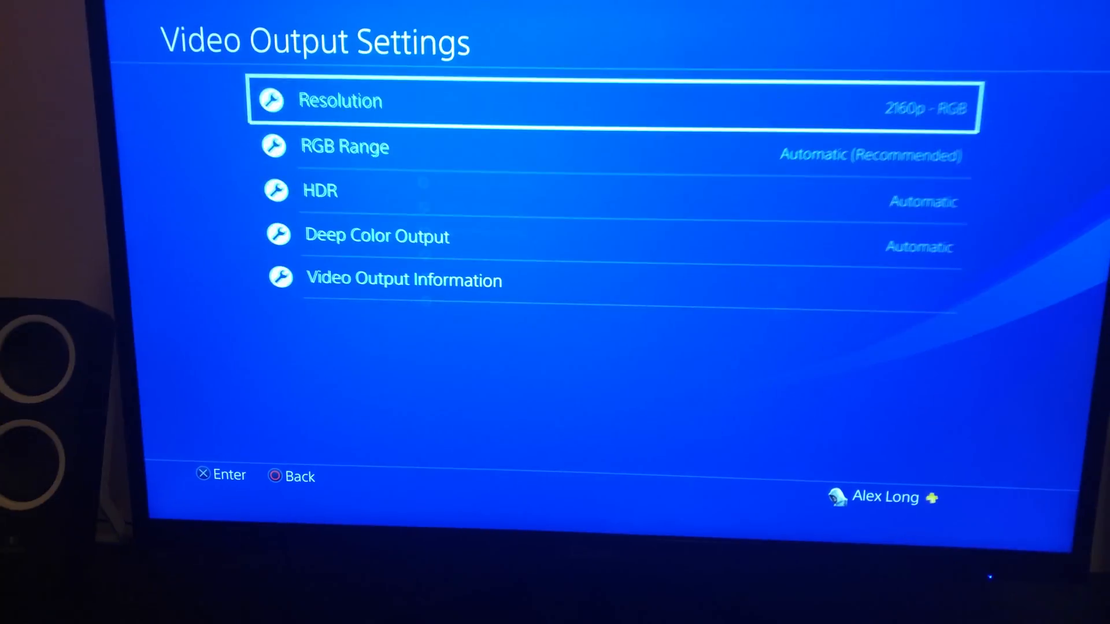
click(340, 101)
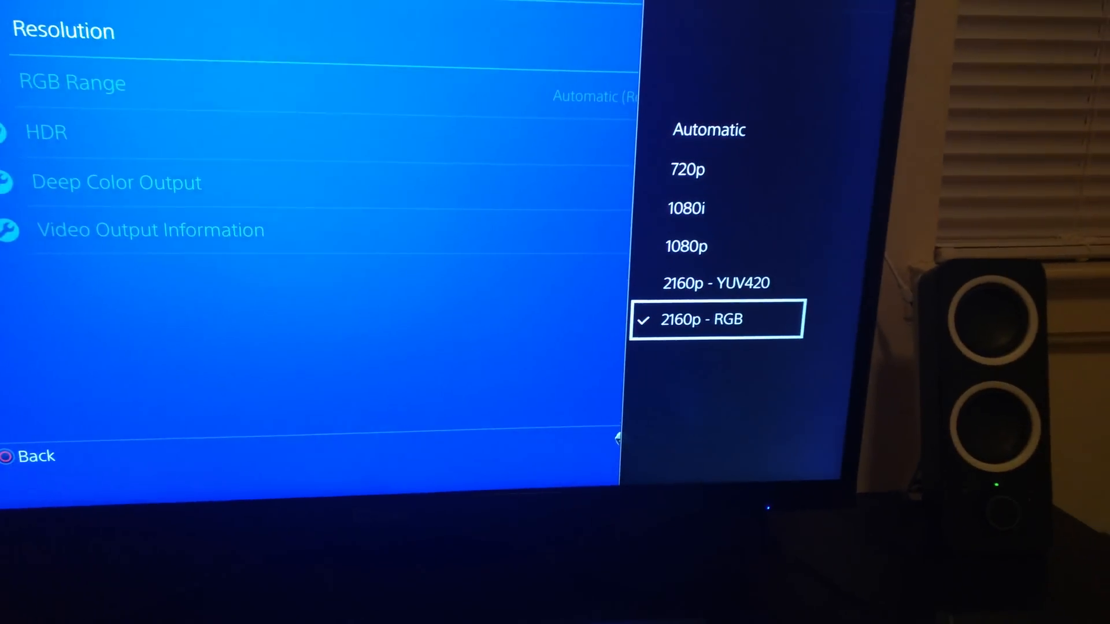
click(715, 319)
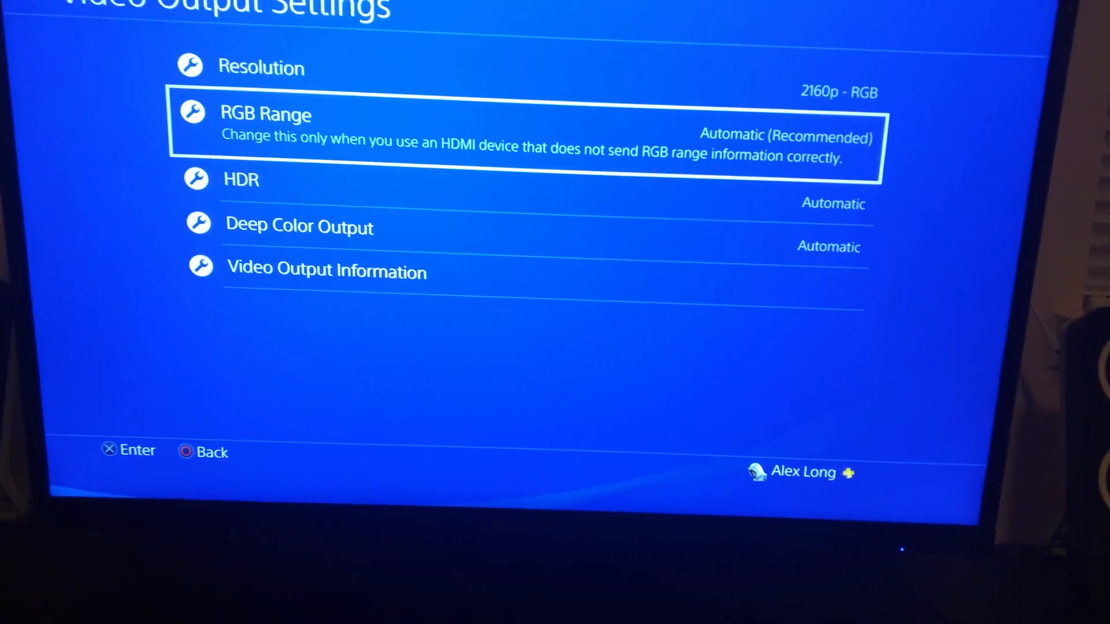
- Review the remaining video output options down to Video Output Information
key(down)
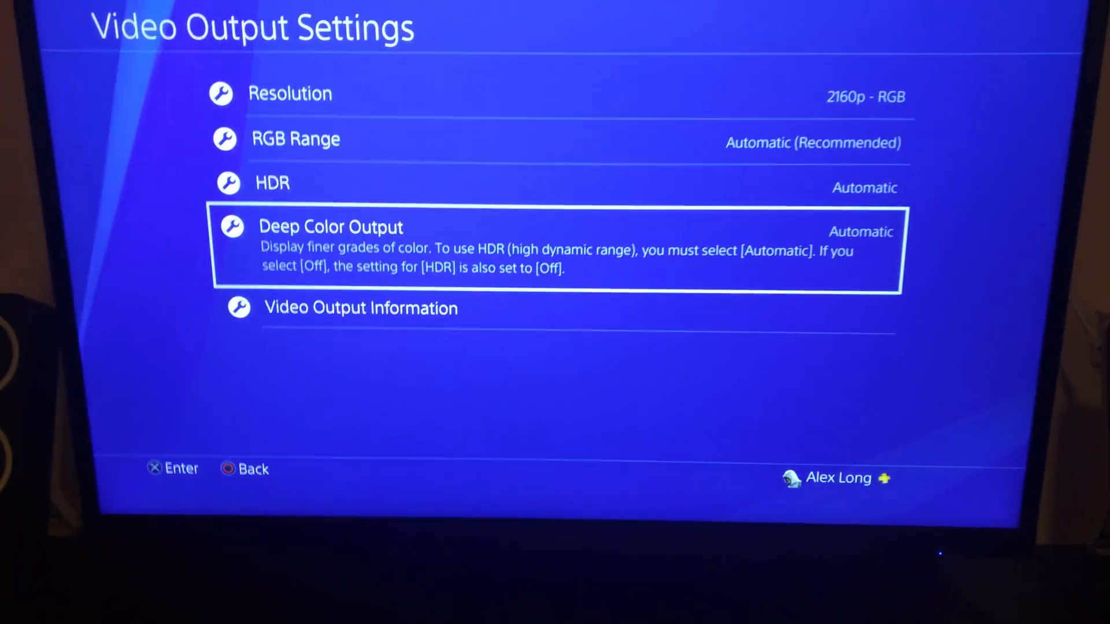
key(Down)
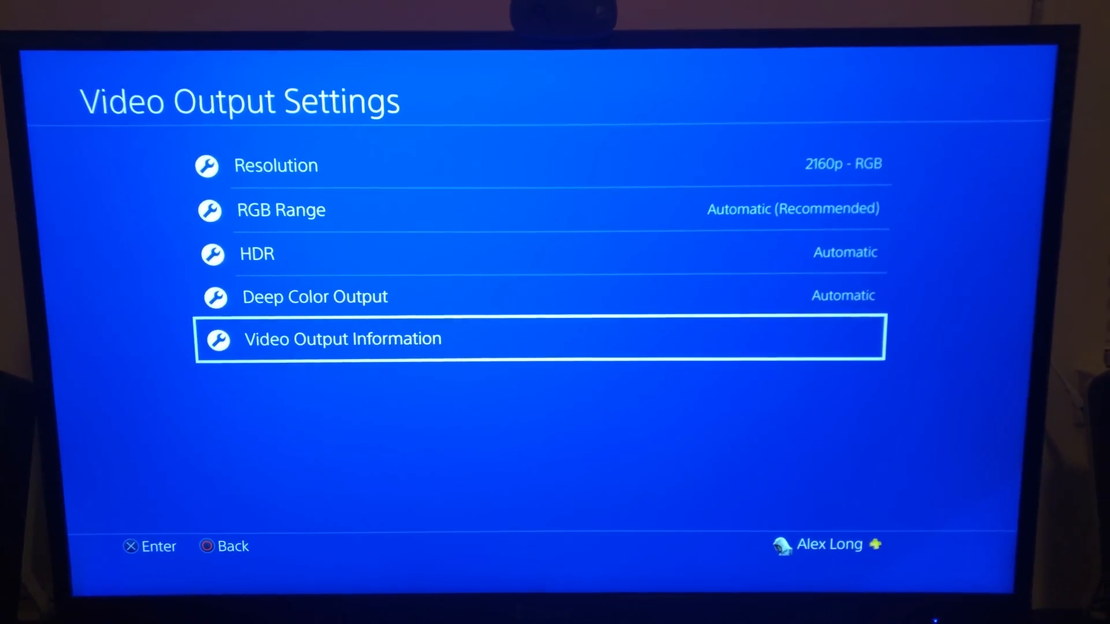
- Check Video Output Information, then enable HDCP under System settings
click(342, 339)
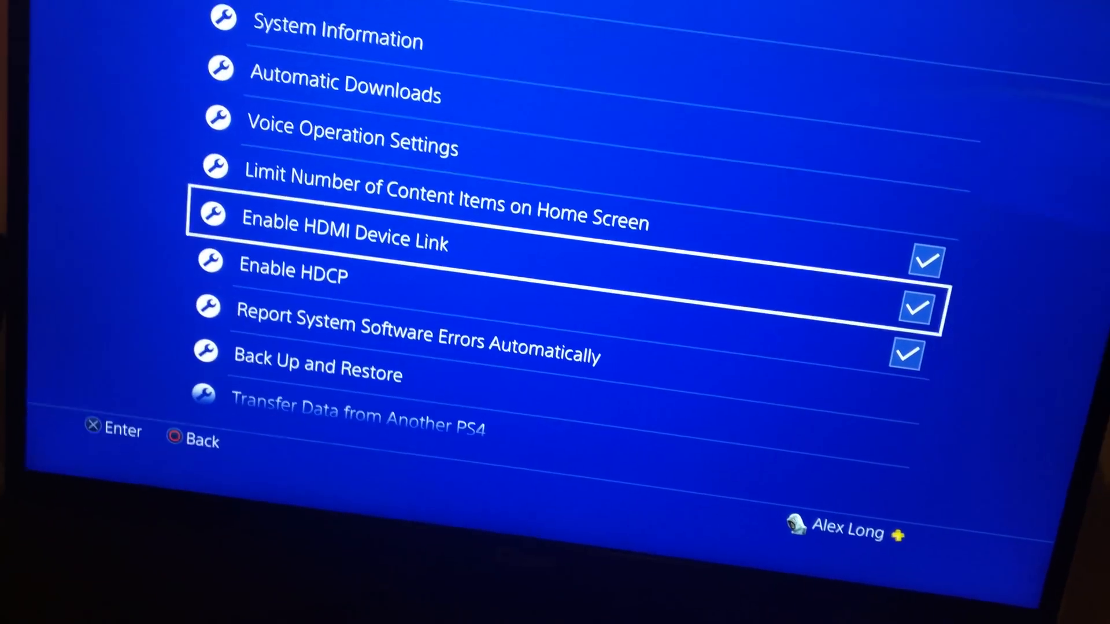
- Back out of System to the main Settings list near Sound and Screen
key(down)
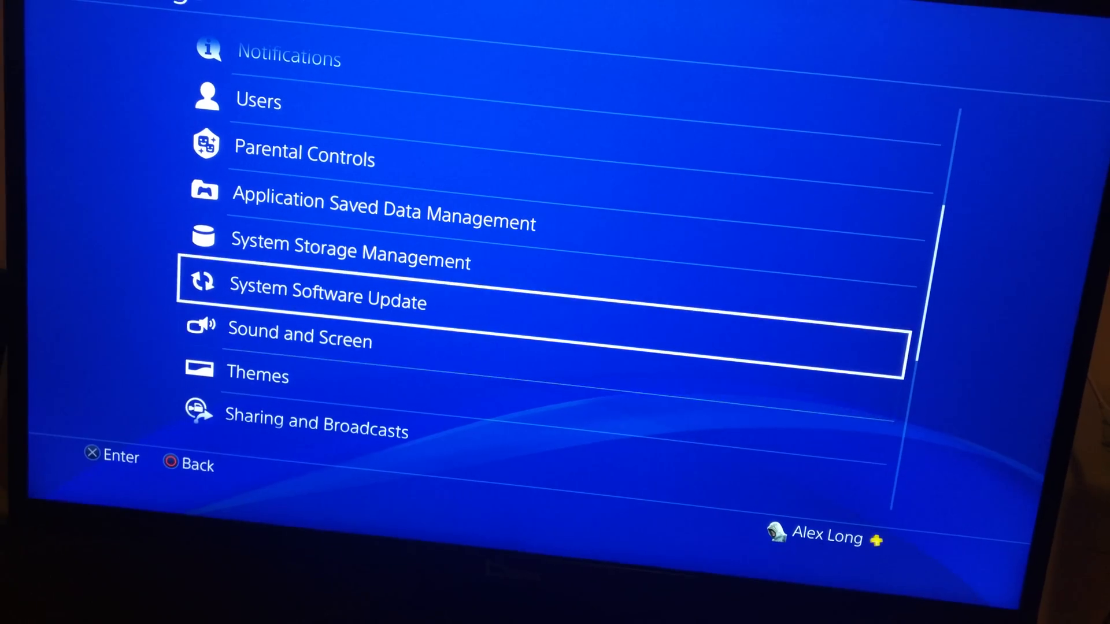
- Verify Resolution still reads 2160p - RGB, then return home to the Netflix tile
click(298, 337)
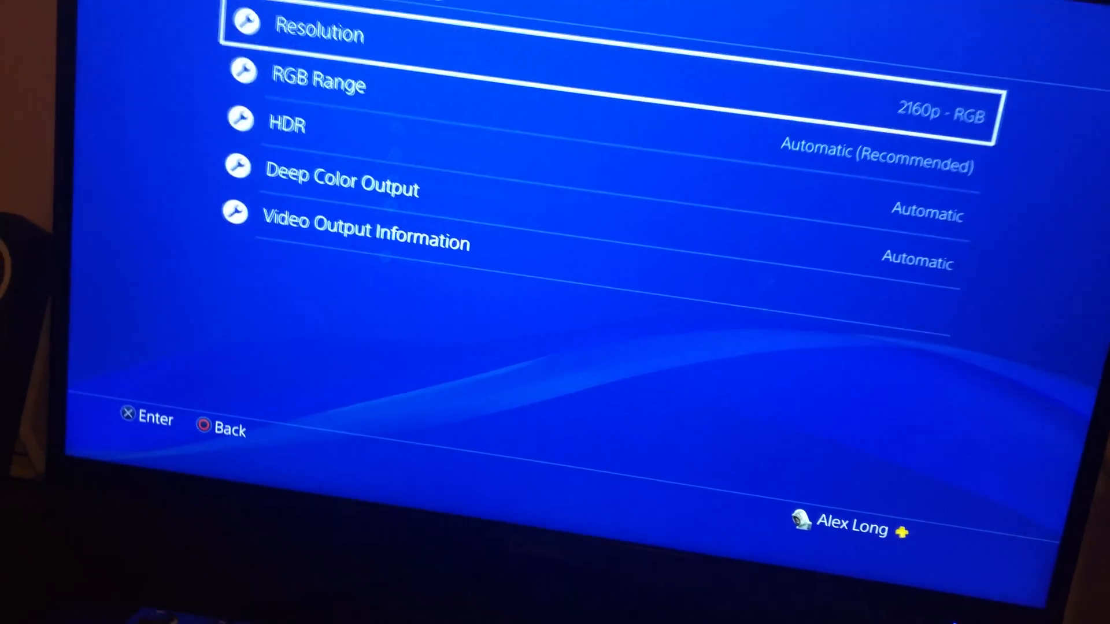
click(364, 231)
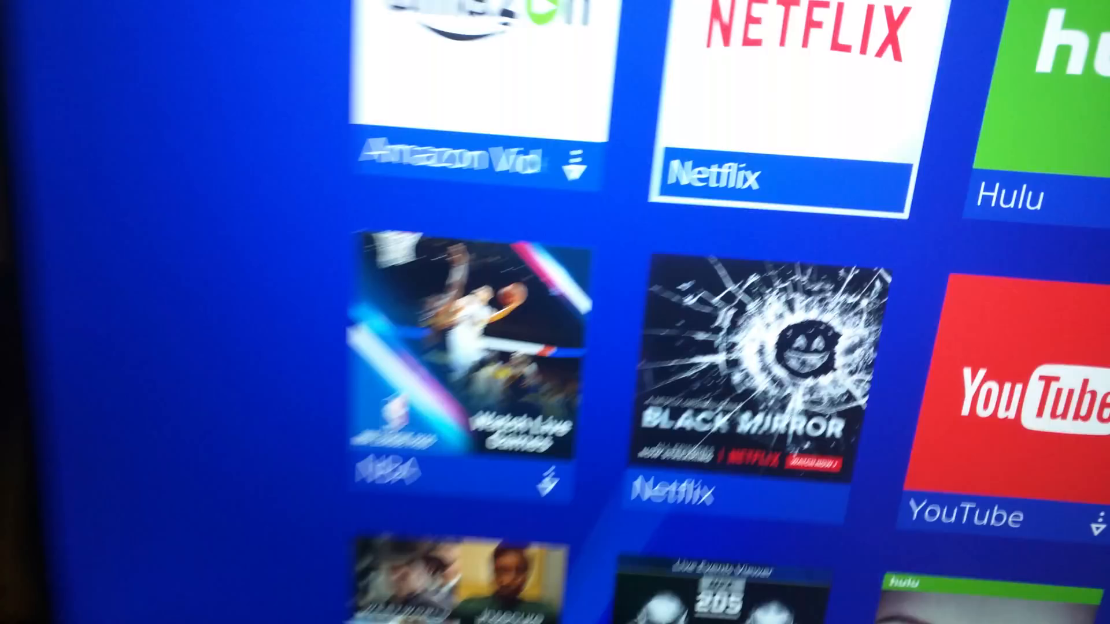
- Start Netflix and land on its browse page with New Releases
scroll(down, 3)
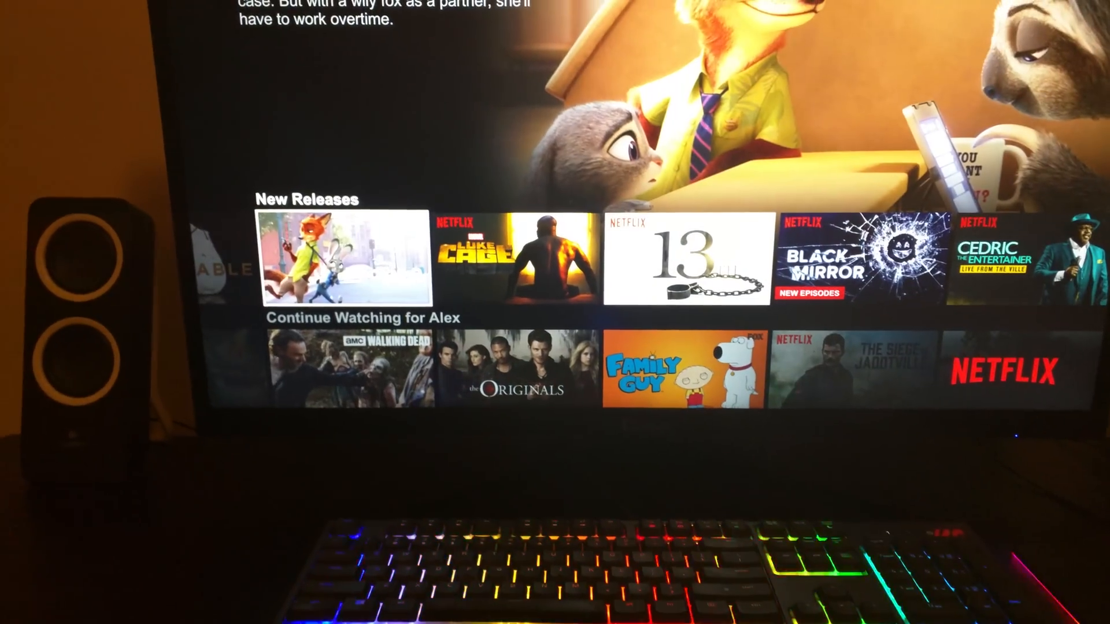
- Reach Black Mirror in New Releases and bring up its title page
key(Right)
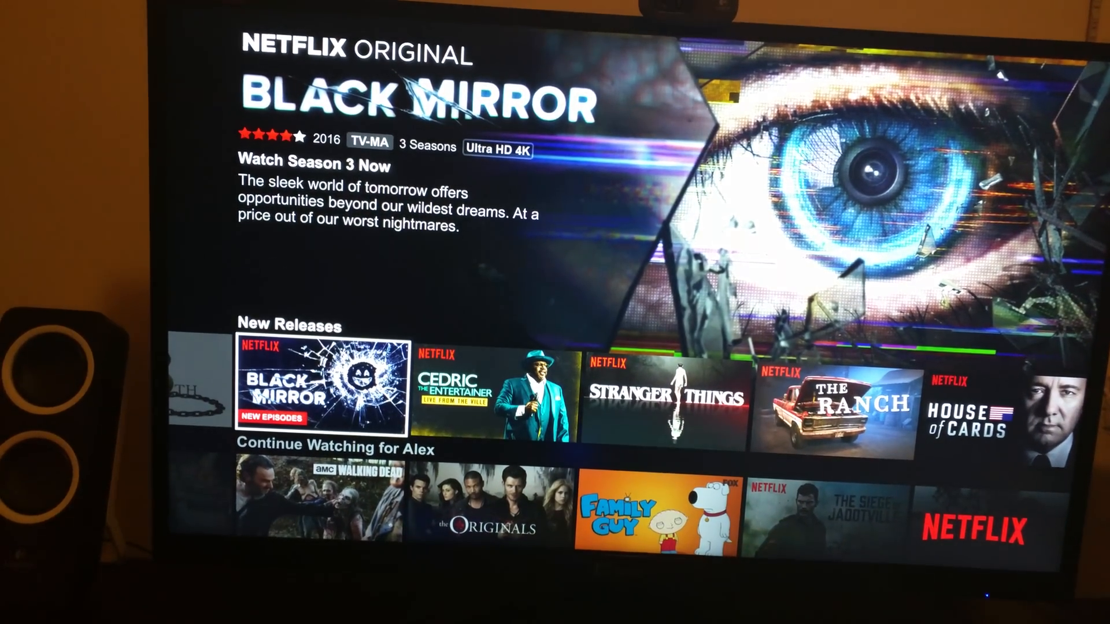
click(287, 392)
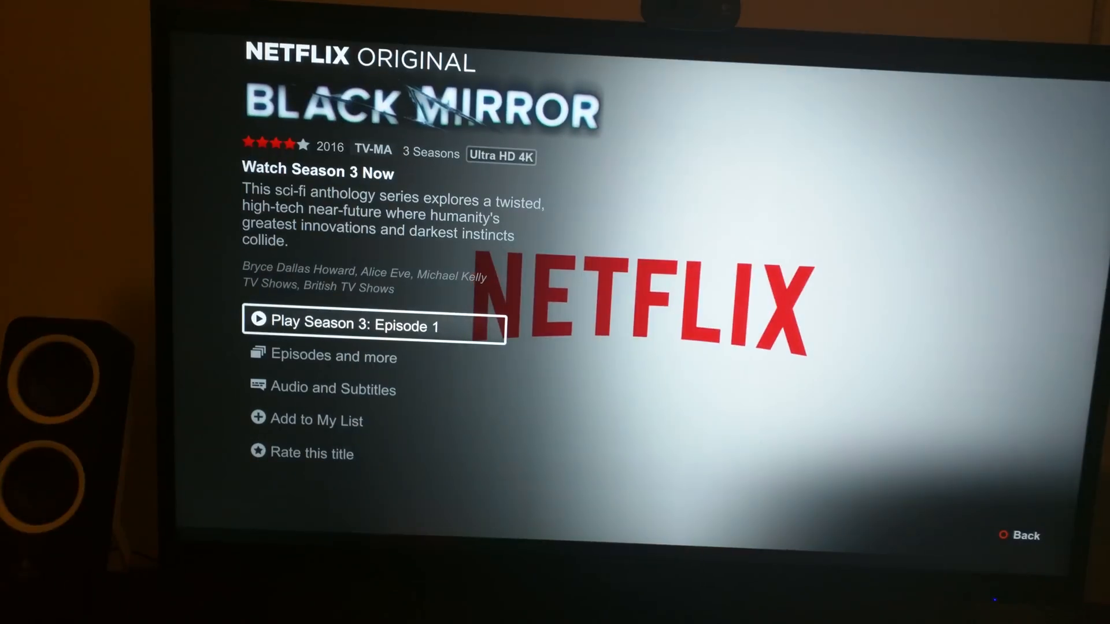
- Show Episodes and more for Black Mirror and select Season 1's three episodes
key(Down)
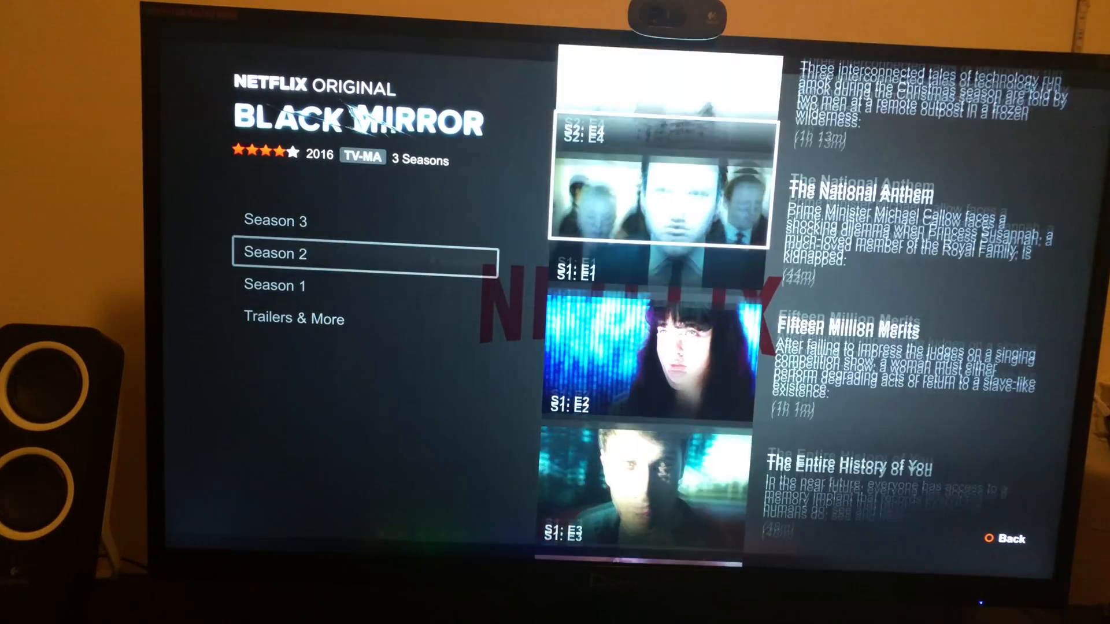
key(Down)
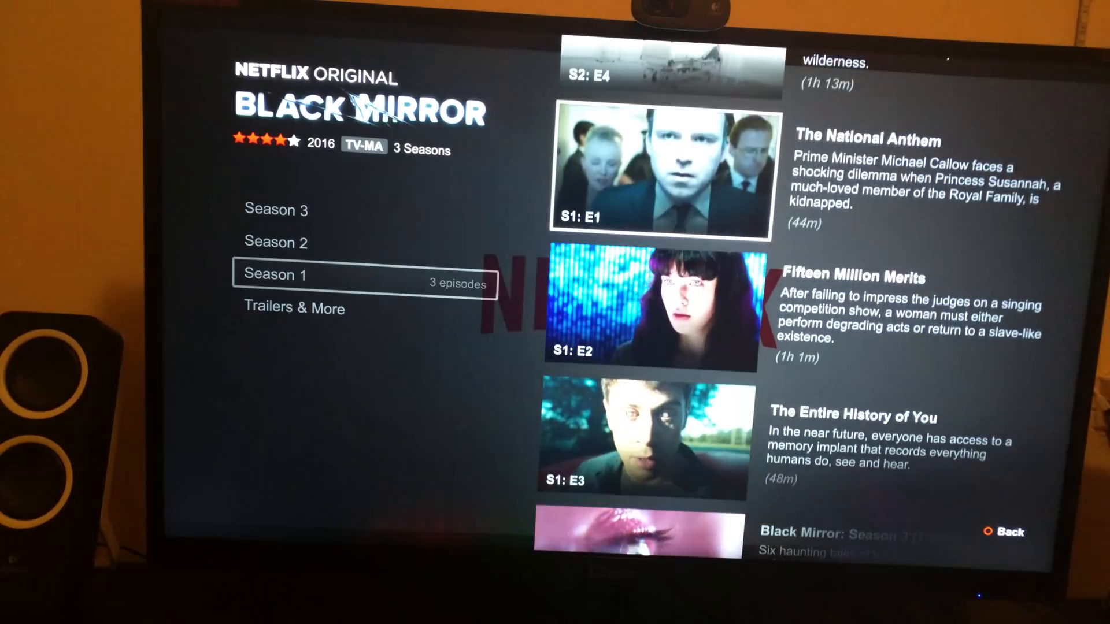